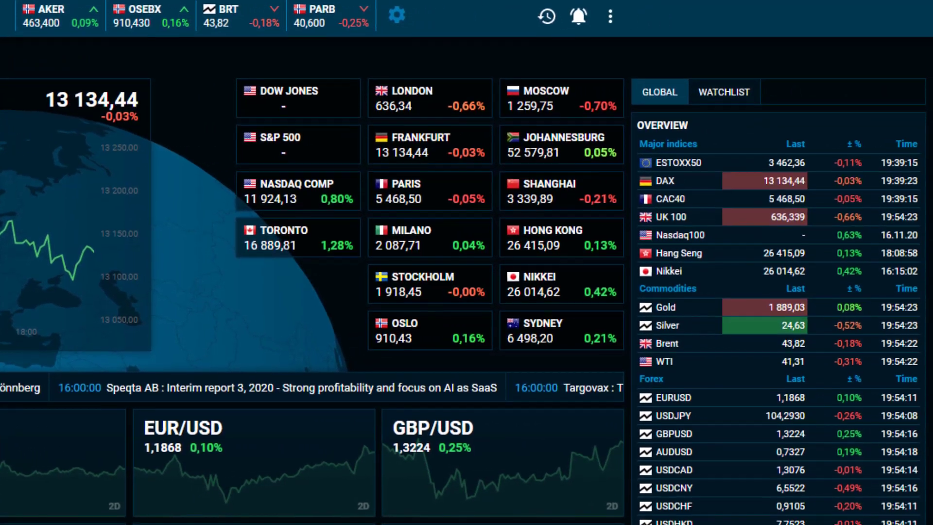
View the My profile page from the three-dot profile and support menu.
scroll(down, 3)
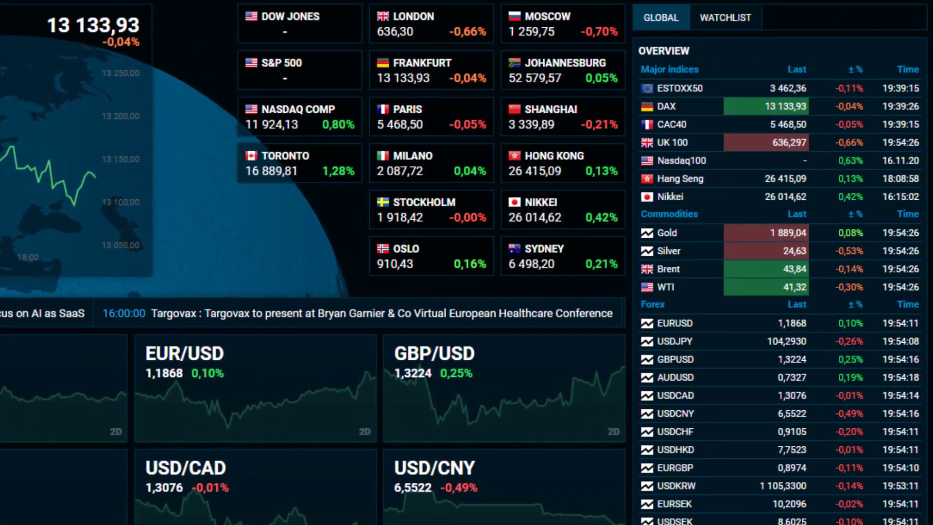
scroll(down, 3)
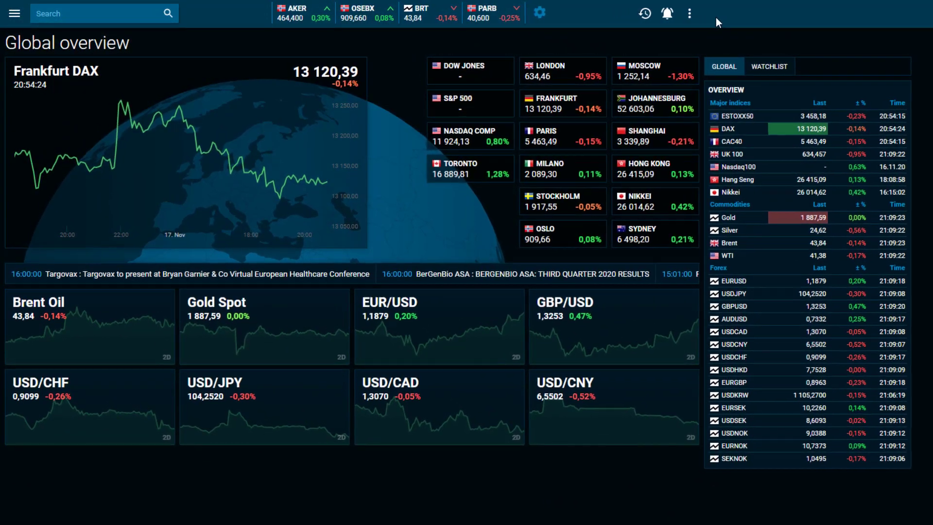
click(689, 13)
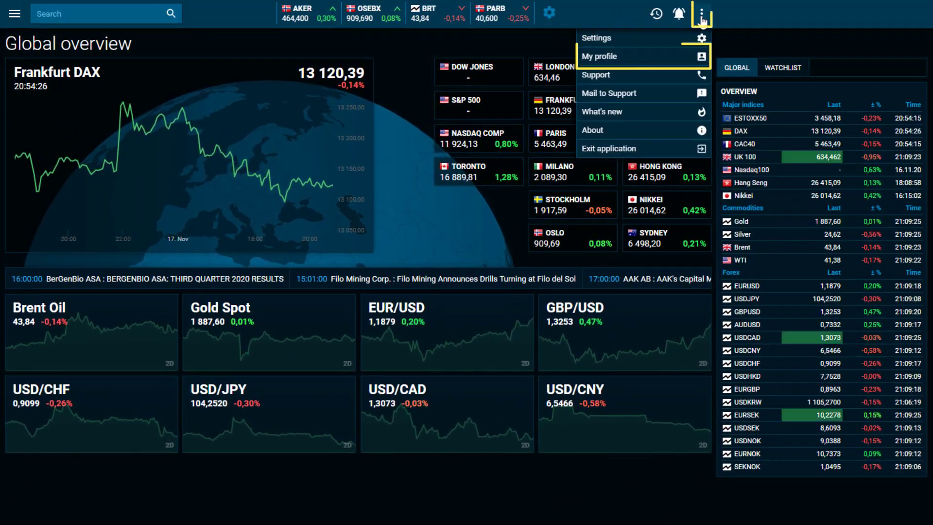
click(601, 56)
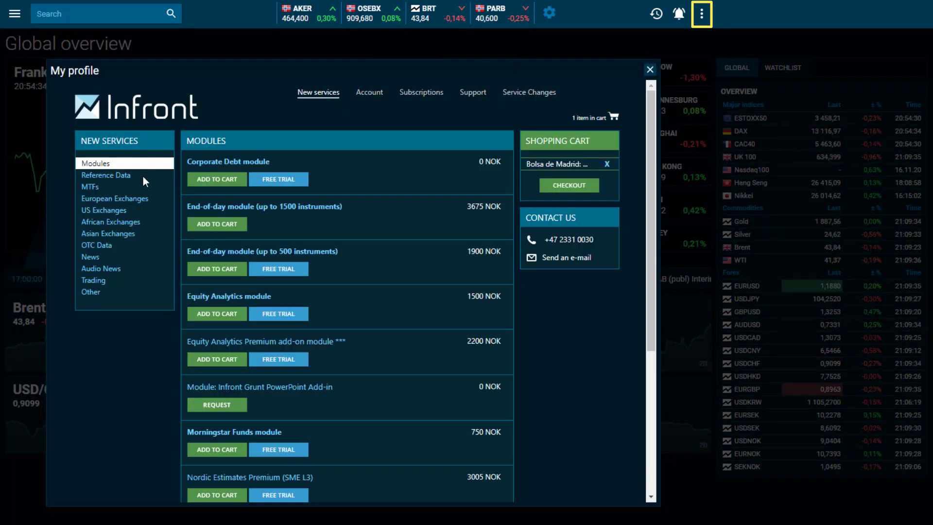
Search for 'aker' and open the AKER instrument page.
scroll(down, 3)
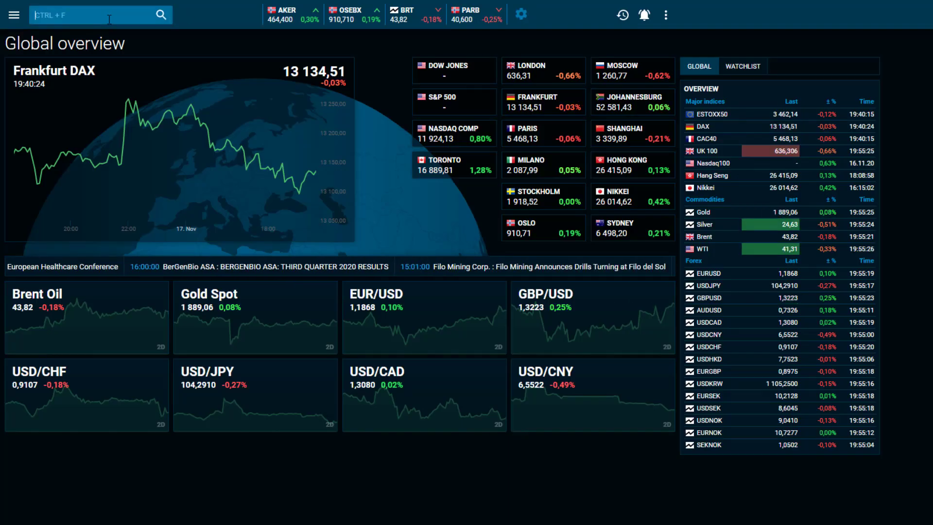
text(aker)
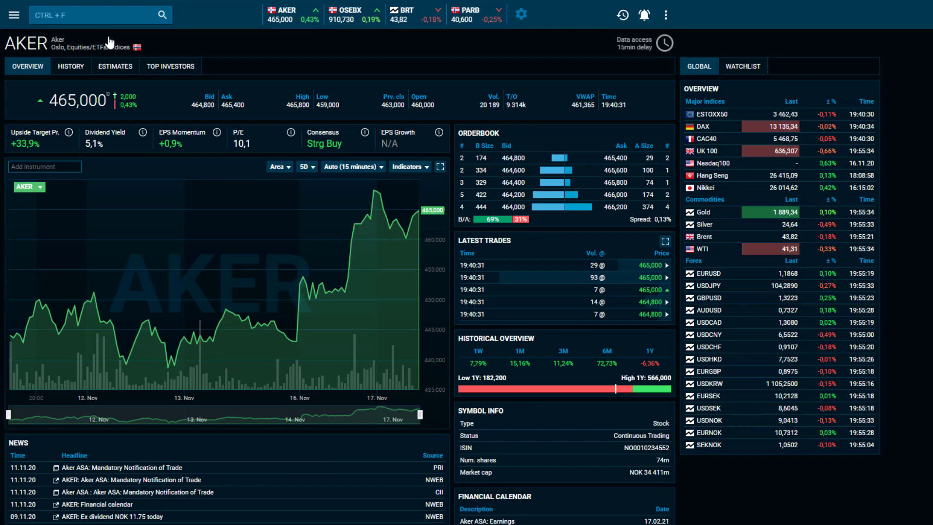
click(170, 66)
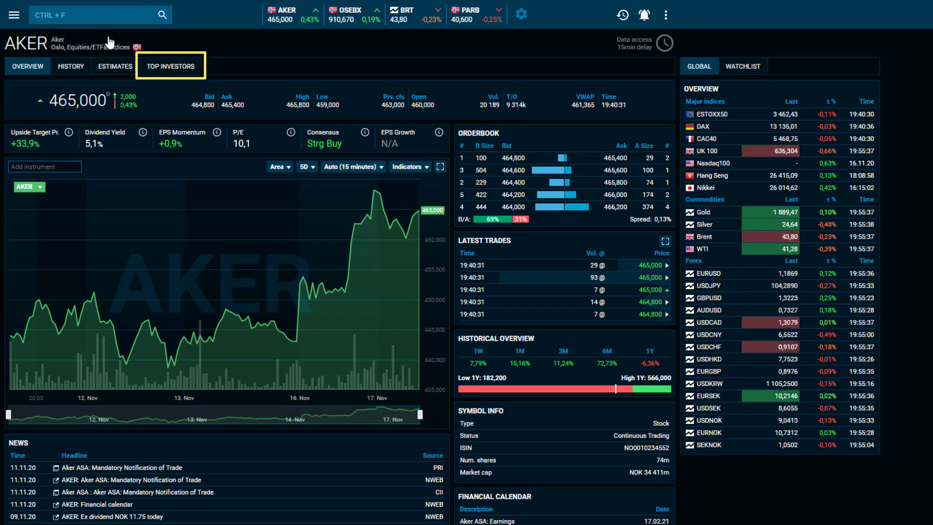
Show AKER's Top Investors sorted by Shares ± change, largest reductions first.
click(169, 66)
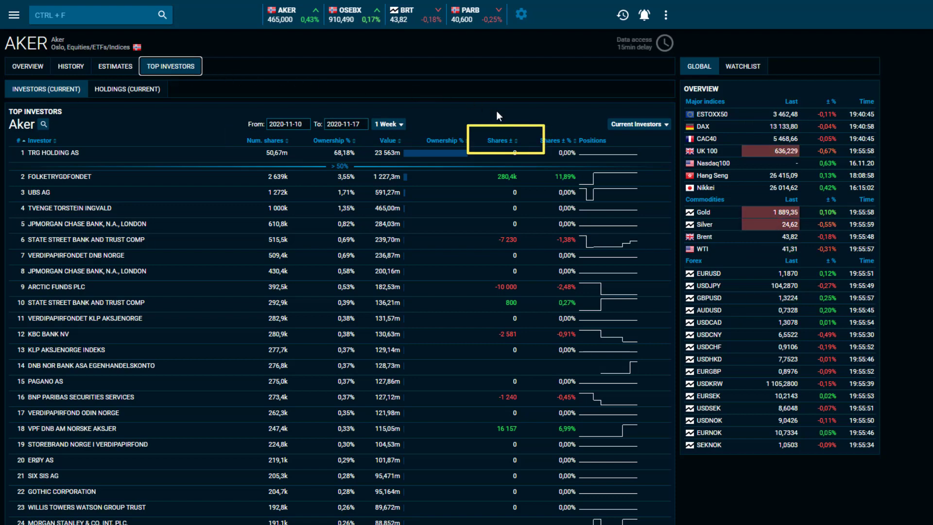
click(501, 140)
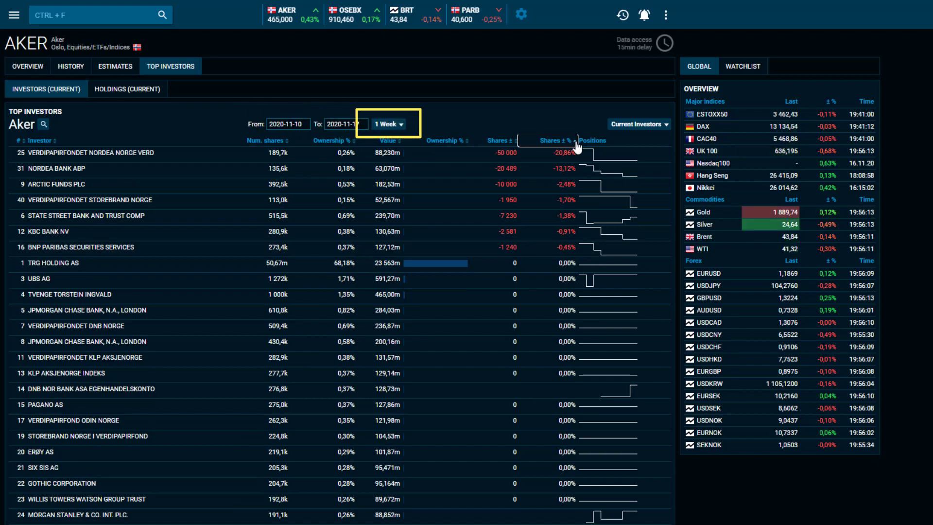
Set the investor period to 3 Months, view New Investors, then return to Current Investors.
click(387, 124)
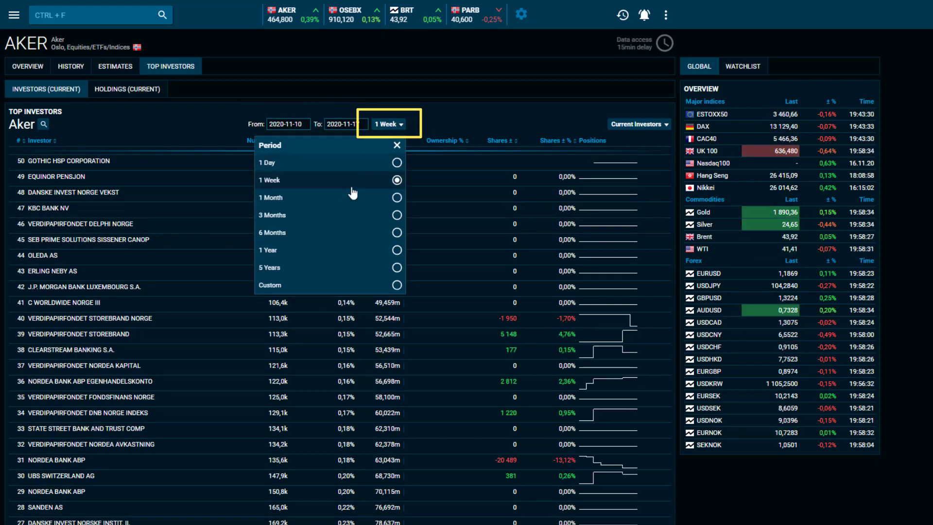
click(271, 215)
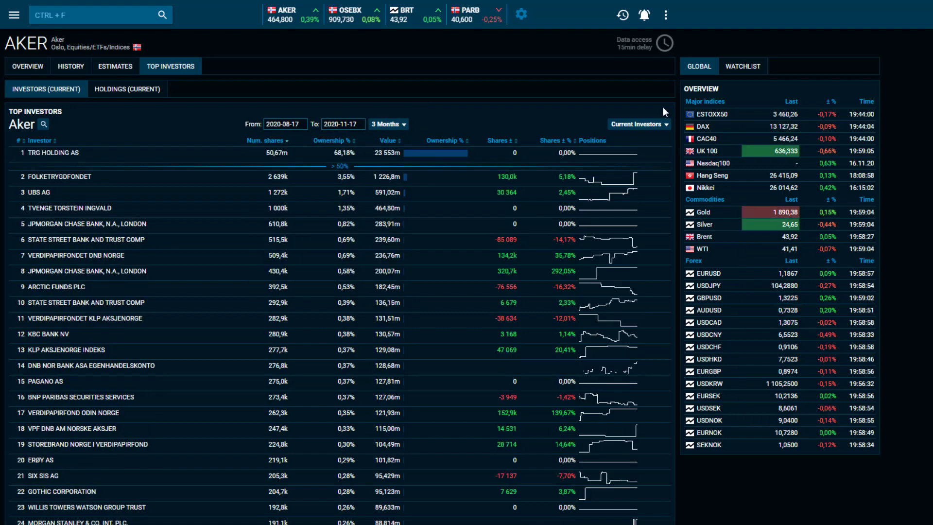
click(639, 124)
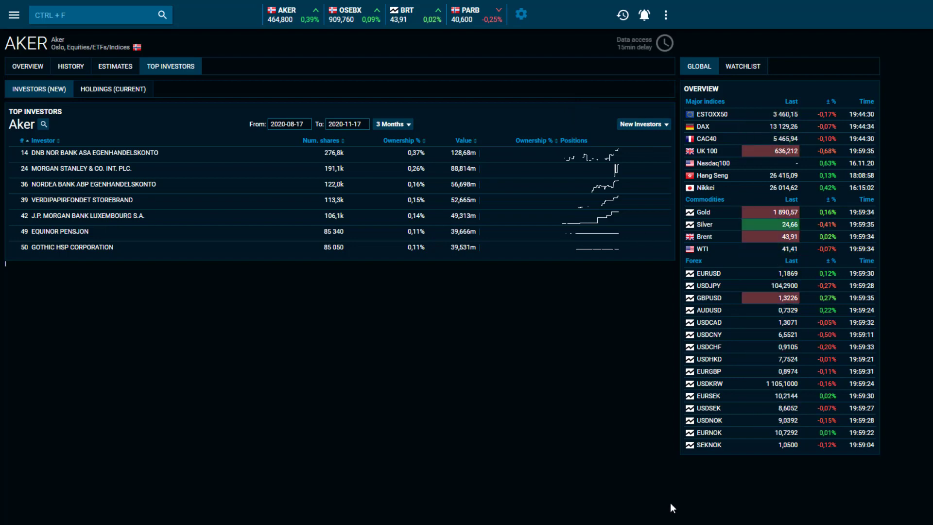
click(45, 88)
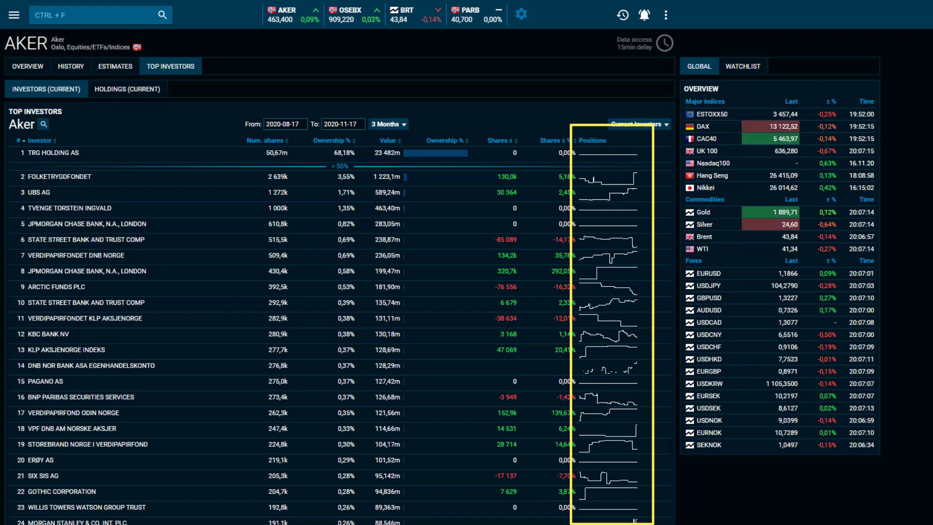
Switch the Top Investors period back to 1 Week.
click(385, 124)
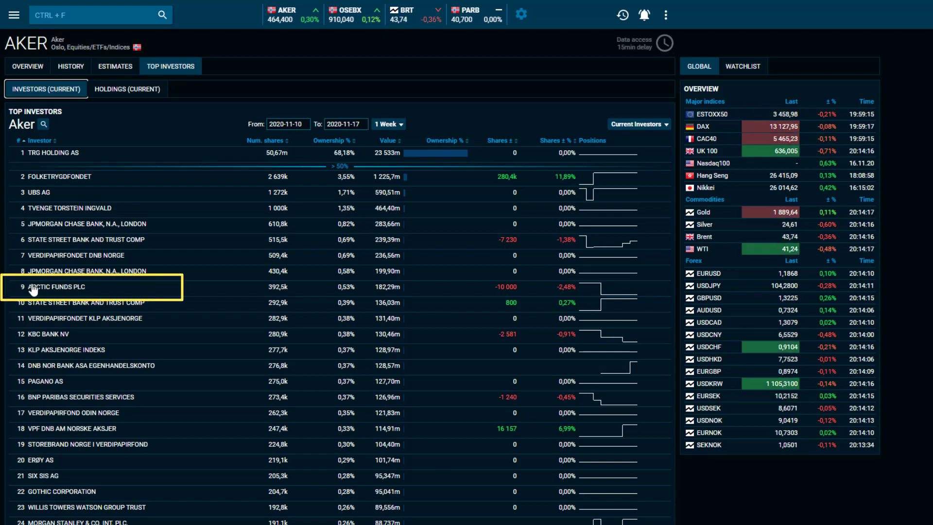
mouse_move(47, 292)
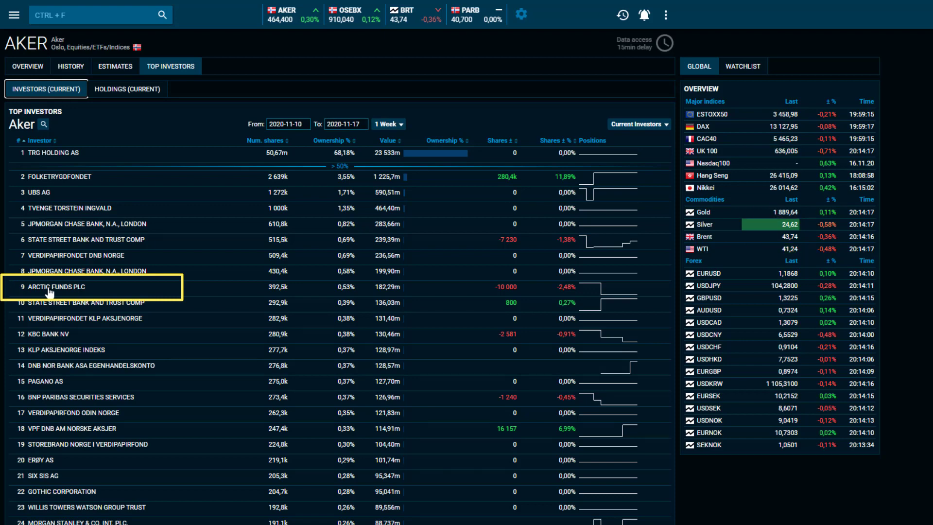
Open Arctic Funds PLC's holdings and keep the Current Holdings grouping.
click(127, 88)
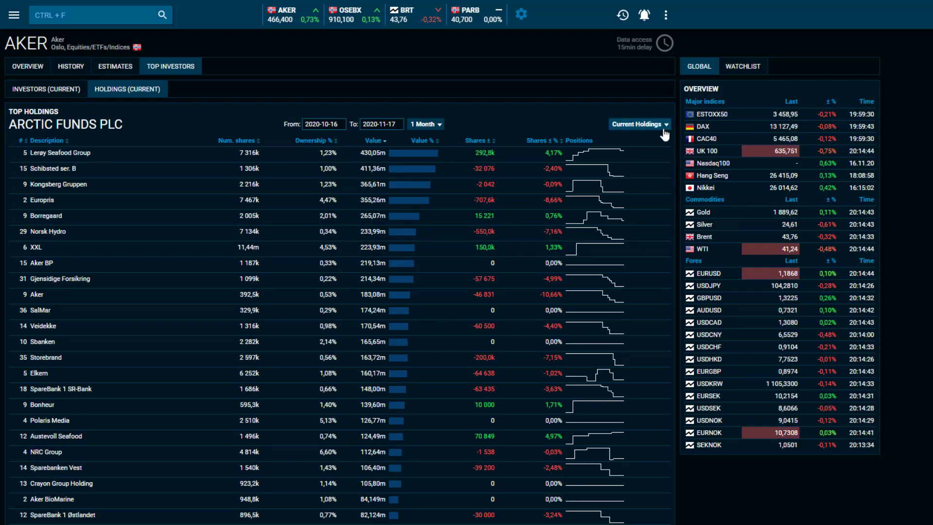
click(639, 124)
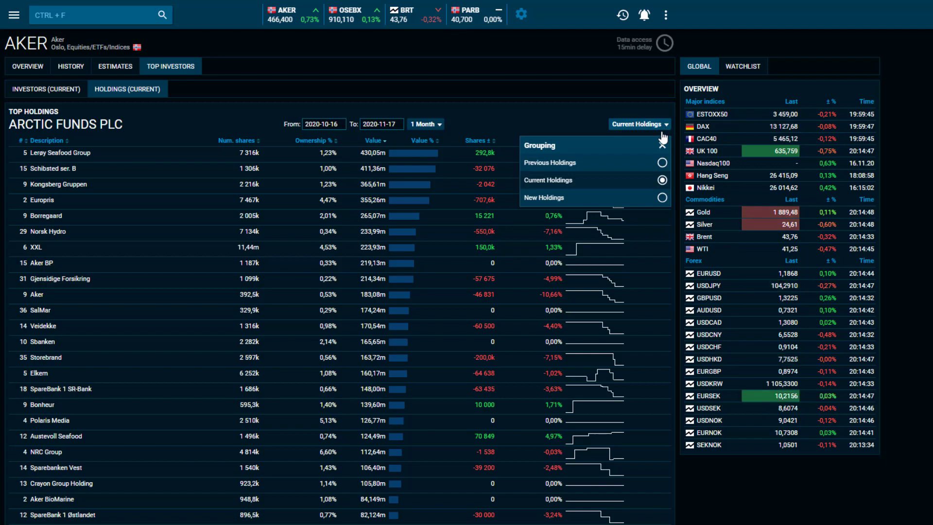
click(661, 197)
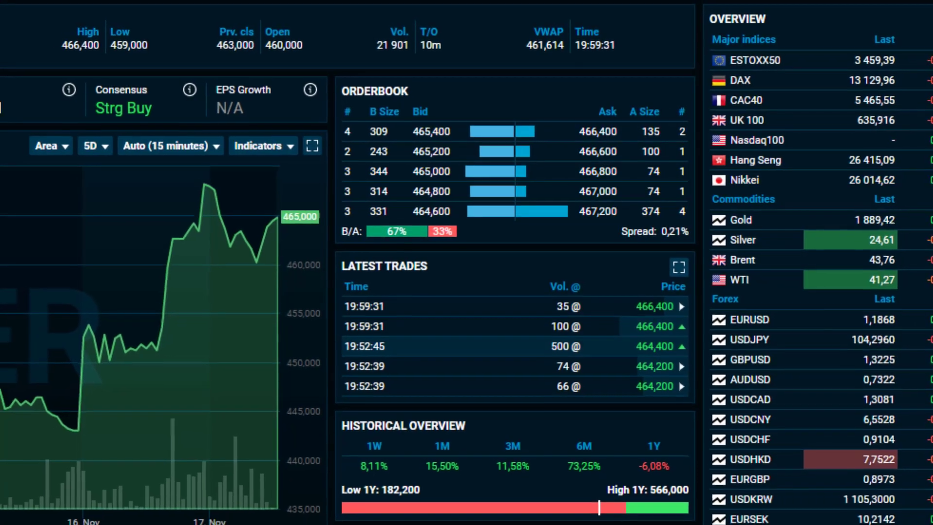
scroll(down, 3)
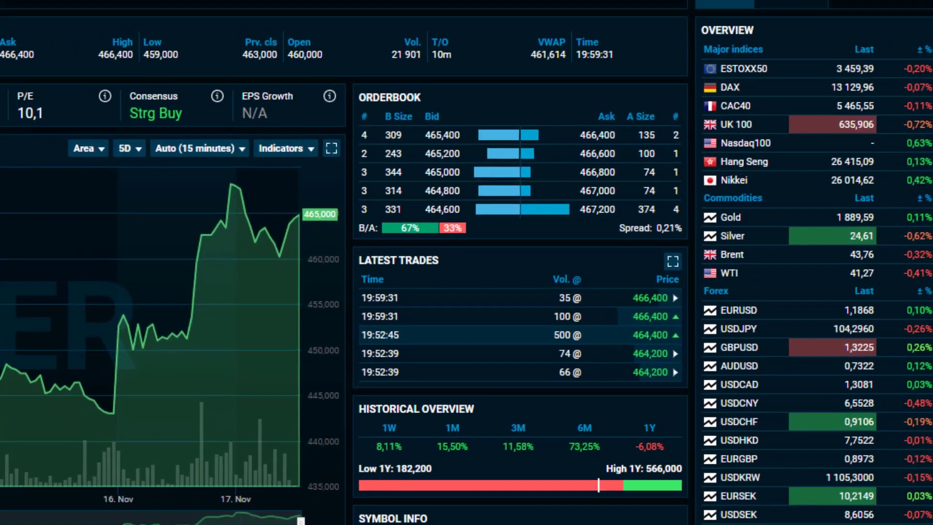